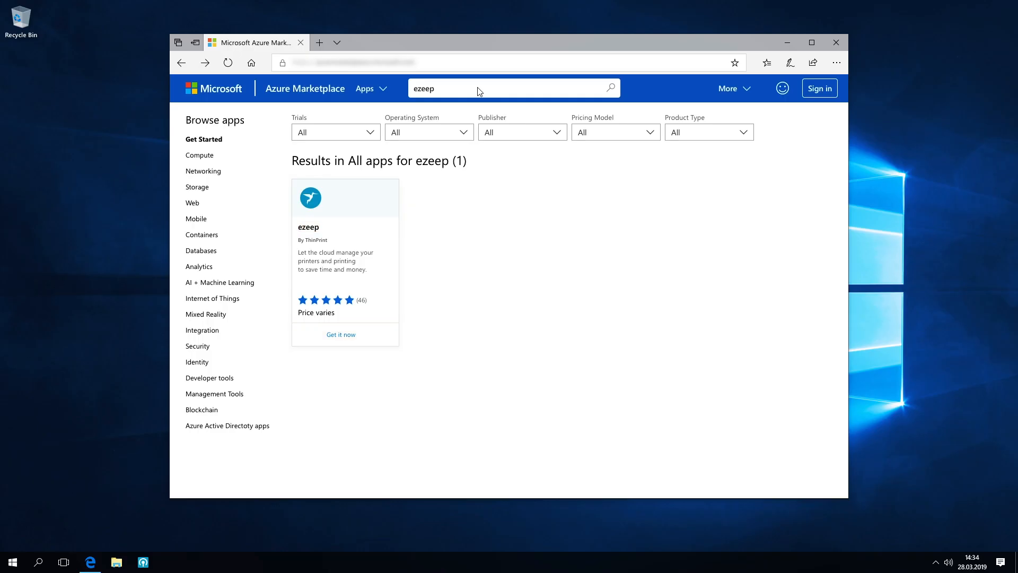
{"action": "mouse_move", "coordinate": [488, 105]}
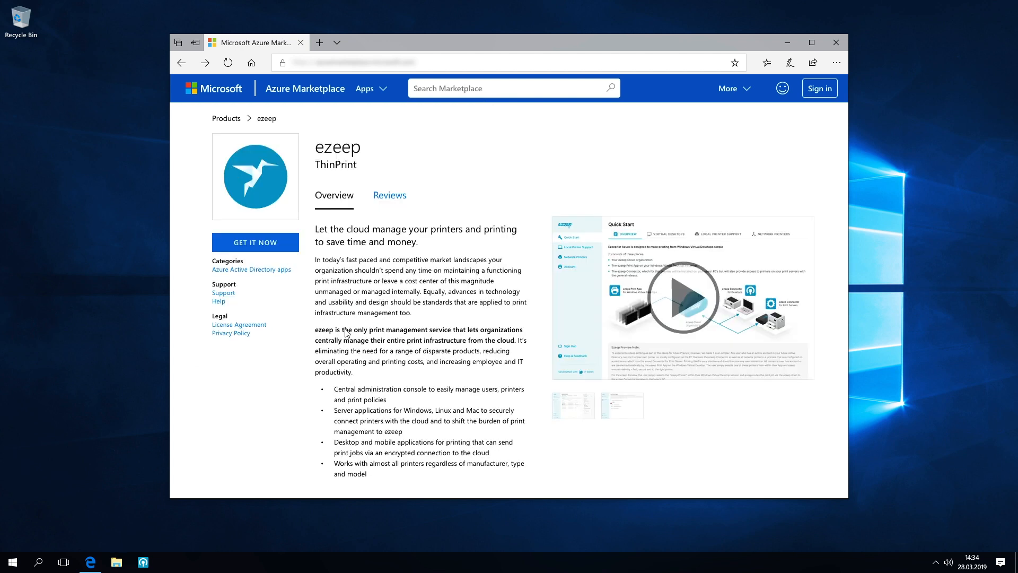
{"action": "mouse_move", "coordinate": [456, 266]}
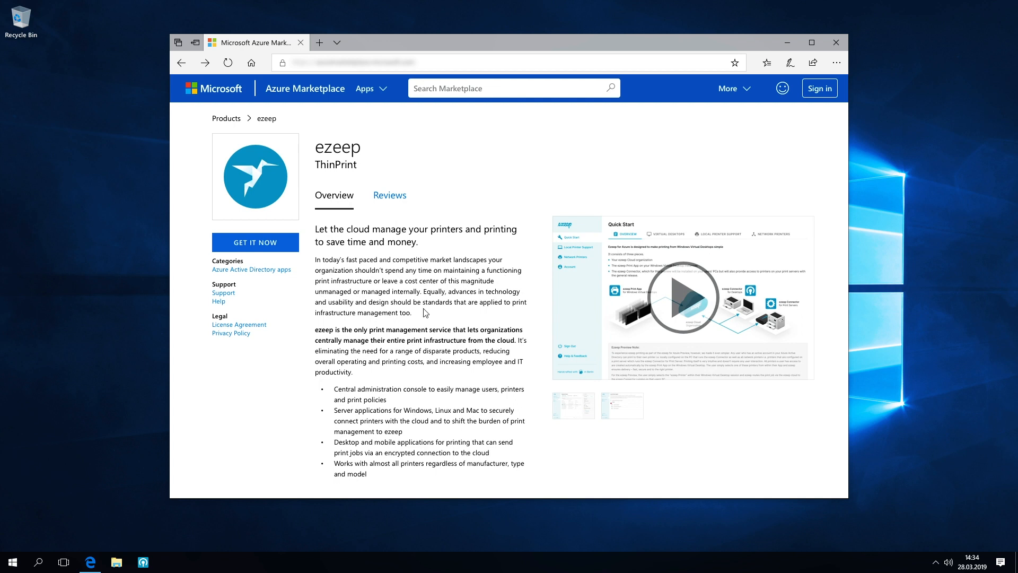
{"action": "mouse_move", "coordinate": [365, 274]}
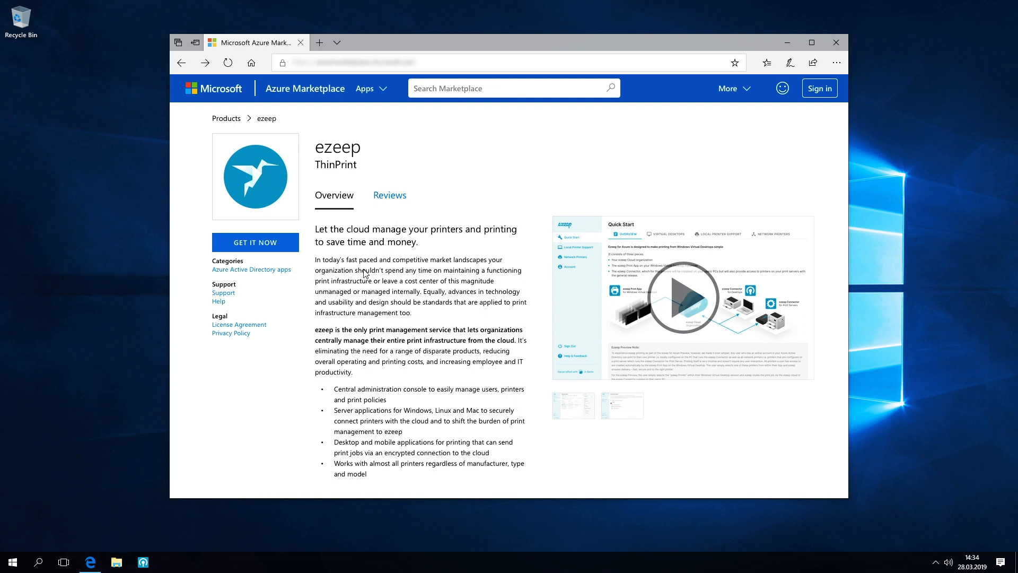
{"action": "mouse_move", "coordinate": [268, 245]}
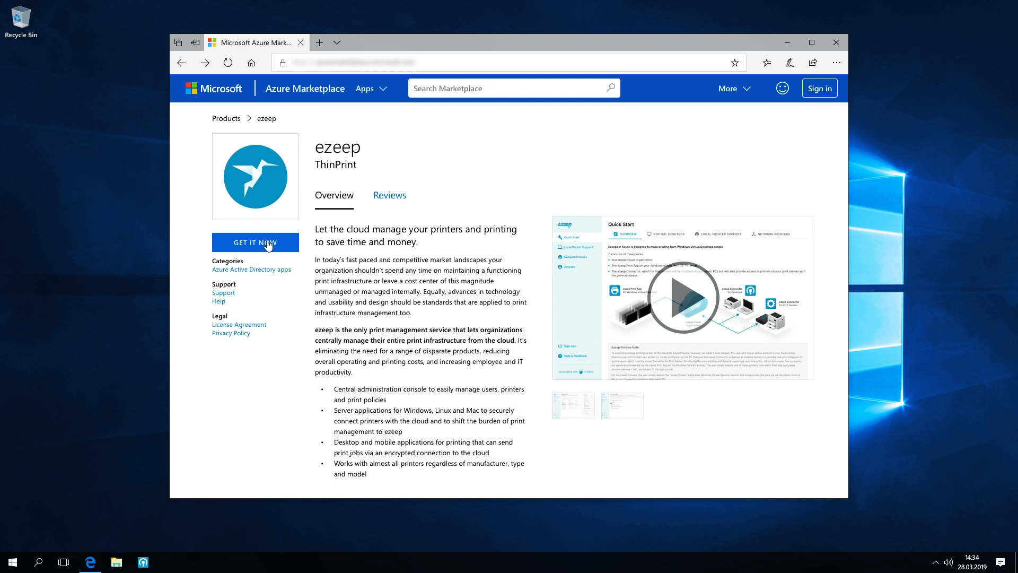
Step: Start acquiring ezeep via GET IT NOW, reaching the pre-filled profile consent form
{"action": "left_click", "coordinate": [256, 242]}
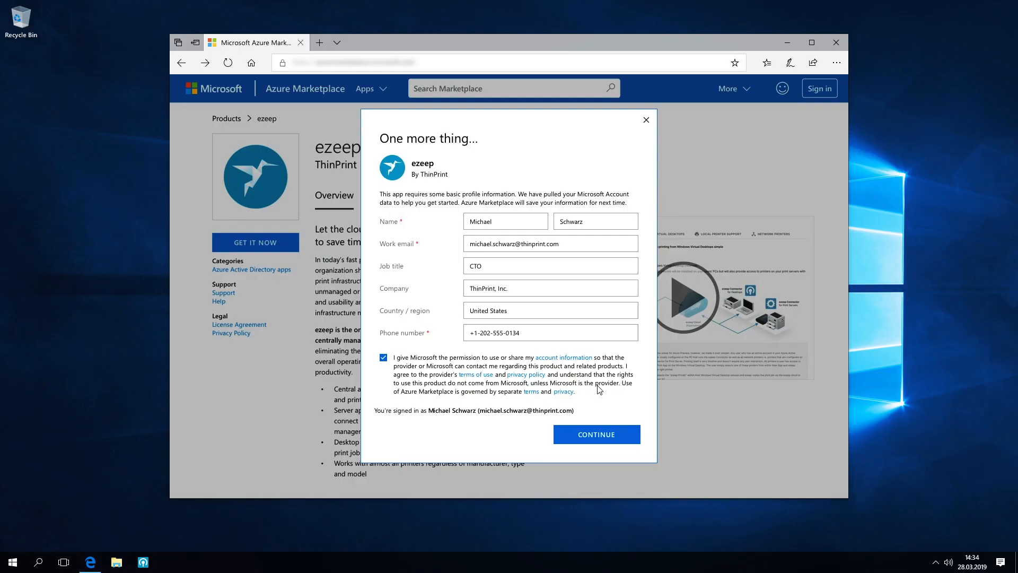
Step: Confirm the profile details and submit the ezeep trial sign-up, landing on Quick Start
{"action": "left_click", "coordinate": [595, 433]}
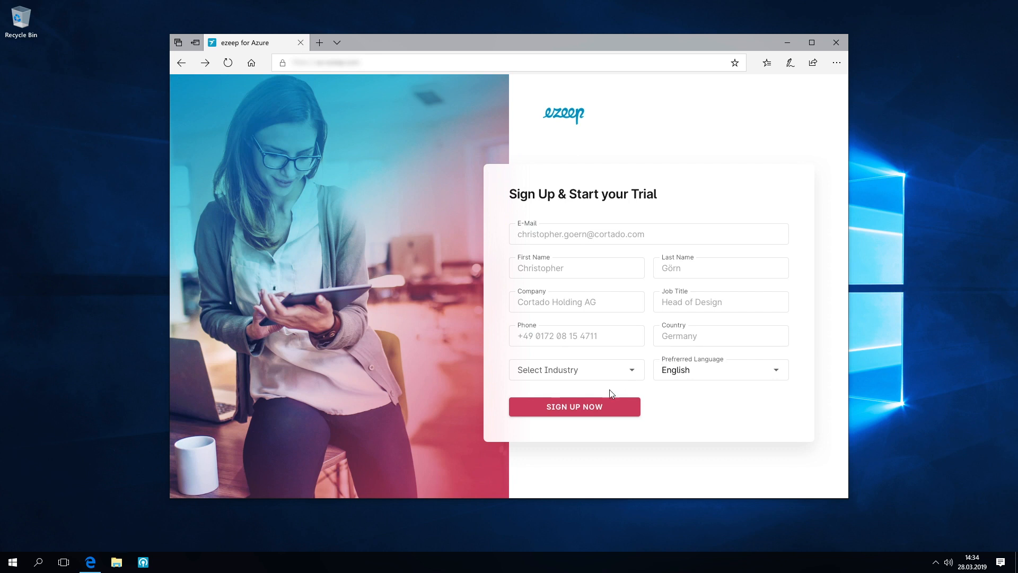
{"action": "left_click", "coordinate": [574, 406]}
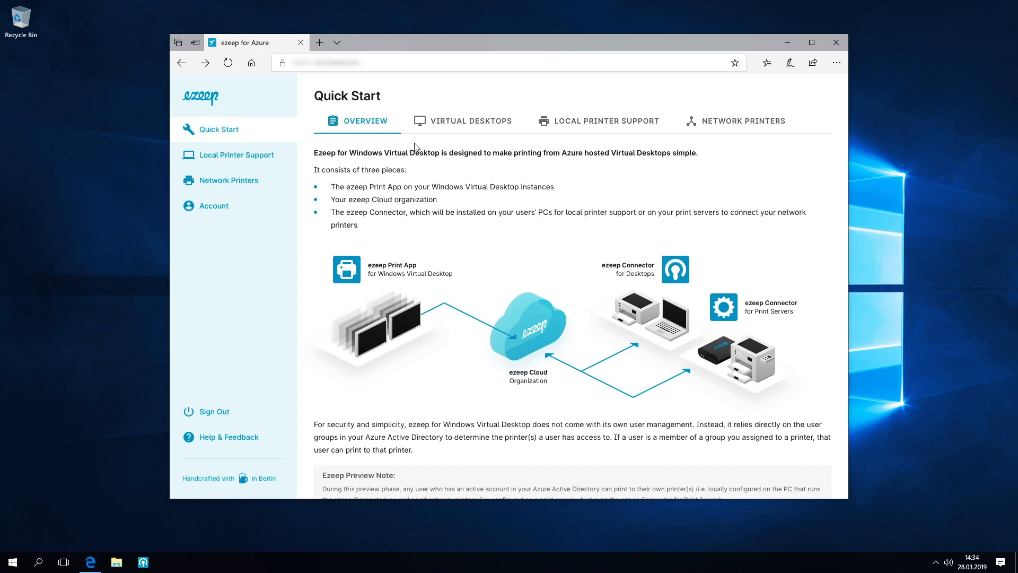
{"action": "mouse_move", "coordinate": [552, 272]}
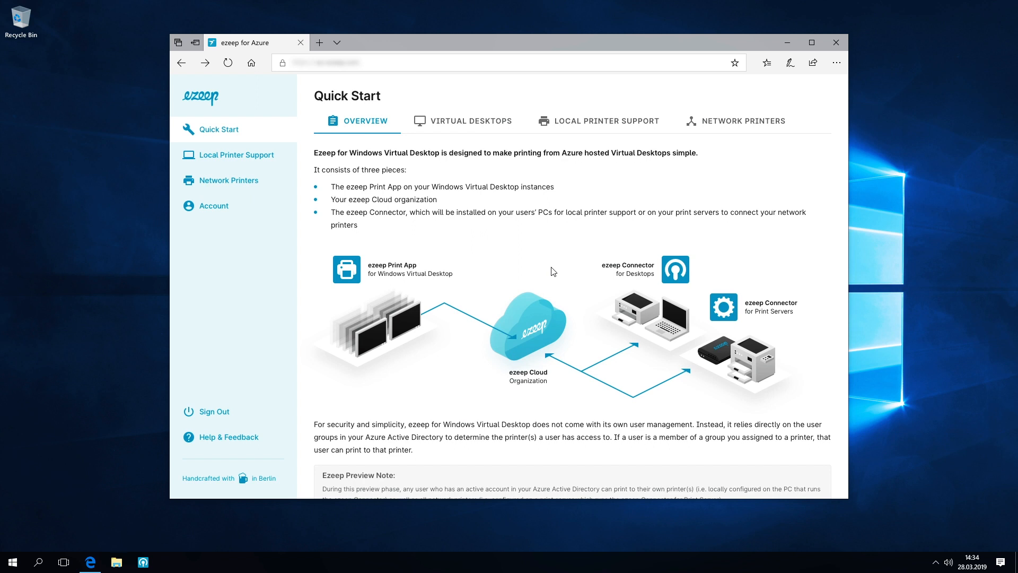
{"action": "mouse_move", "coordinate": [328, 297]}
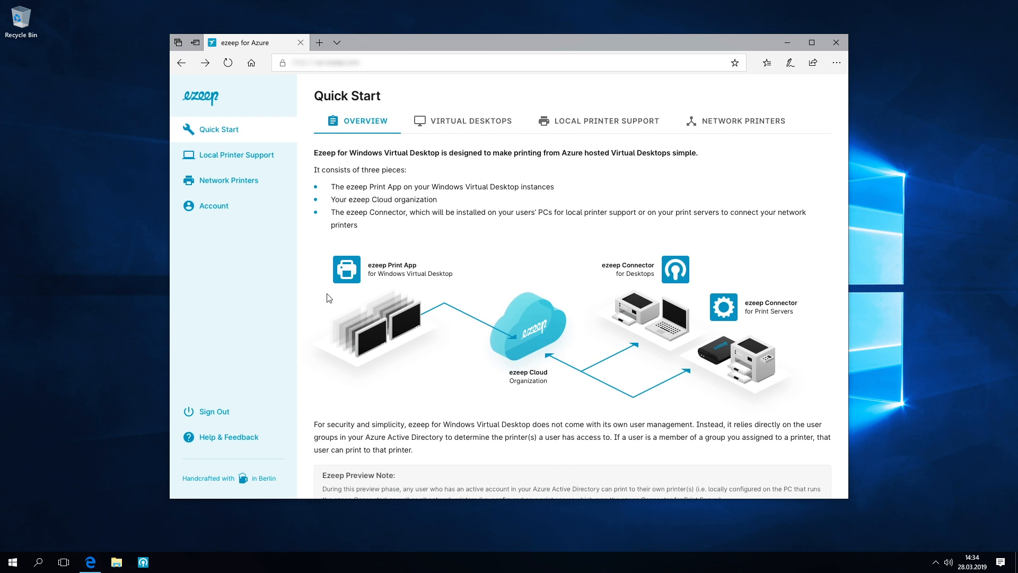
{"action": "mouse_move", "coordinate": [372, 320]}
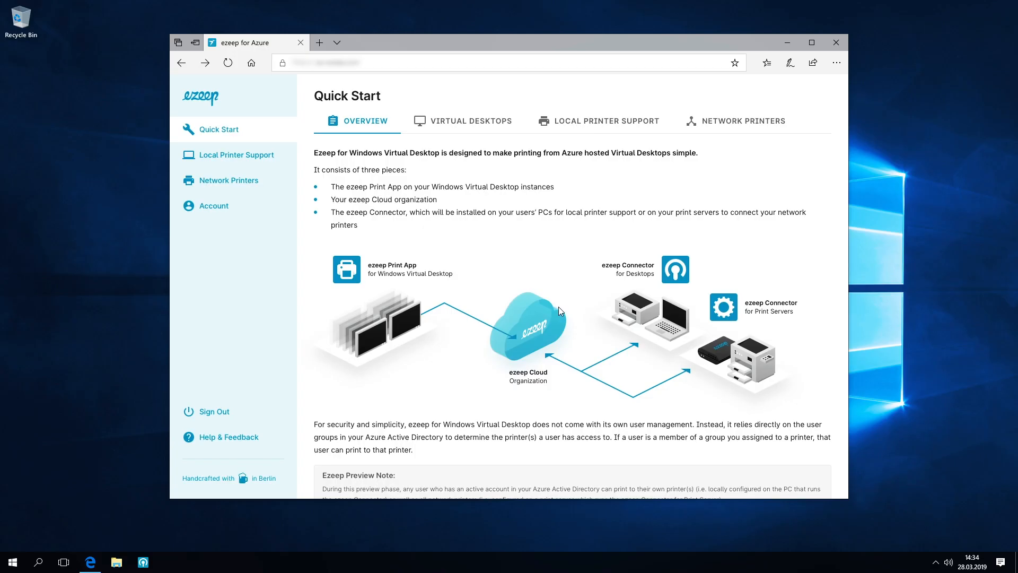
{"action": "mouse_move", "coordinate": [678, 246]}
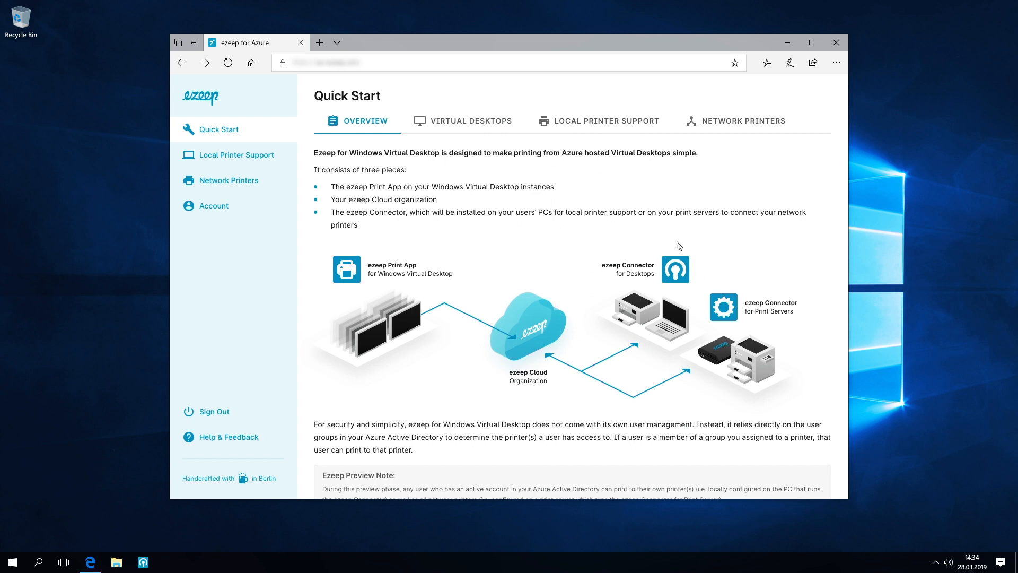
{"action": "mouse_move", "coordinate": [662, 271]}
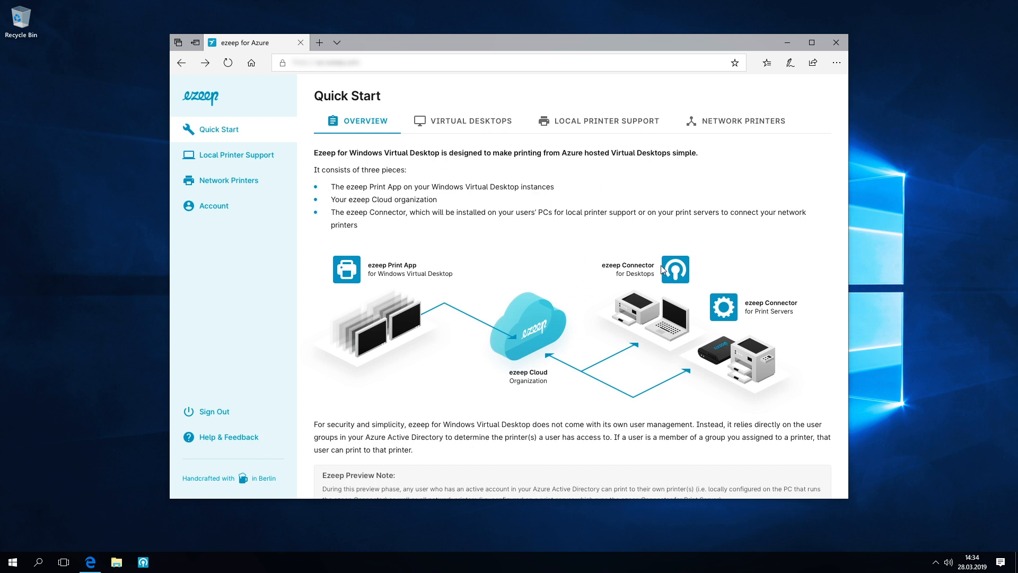
{"action": "mouse_move", "coordinate": [579, 260]}
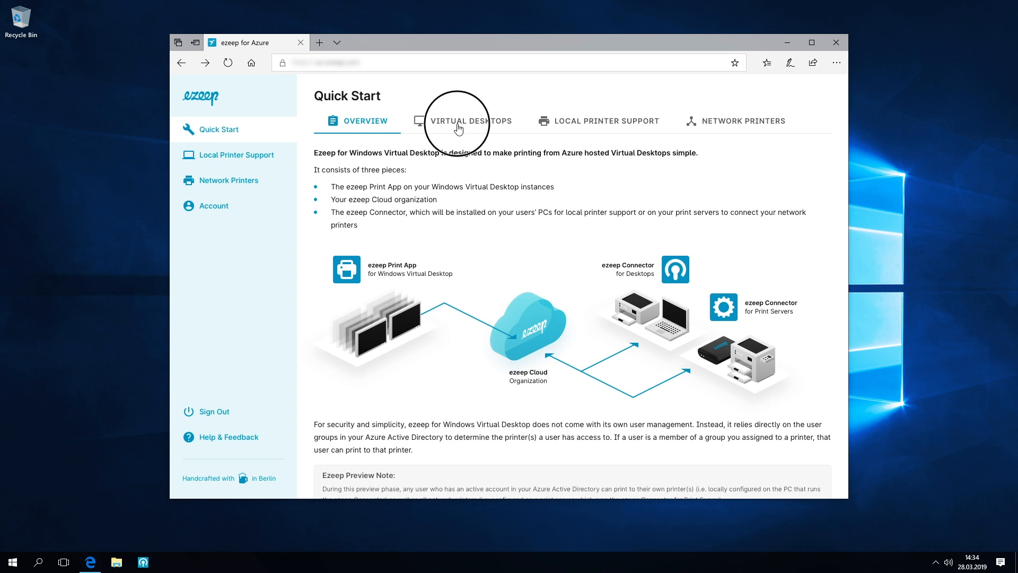
Step: Show the Virtual Desktops instructions for installing the ezeep Print App
{"action": "left_click", "coordinate": [471, 121]}
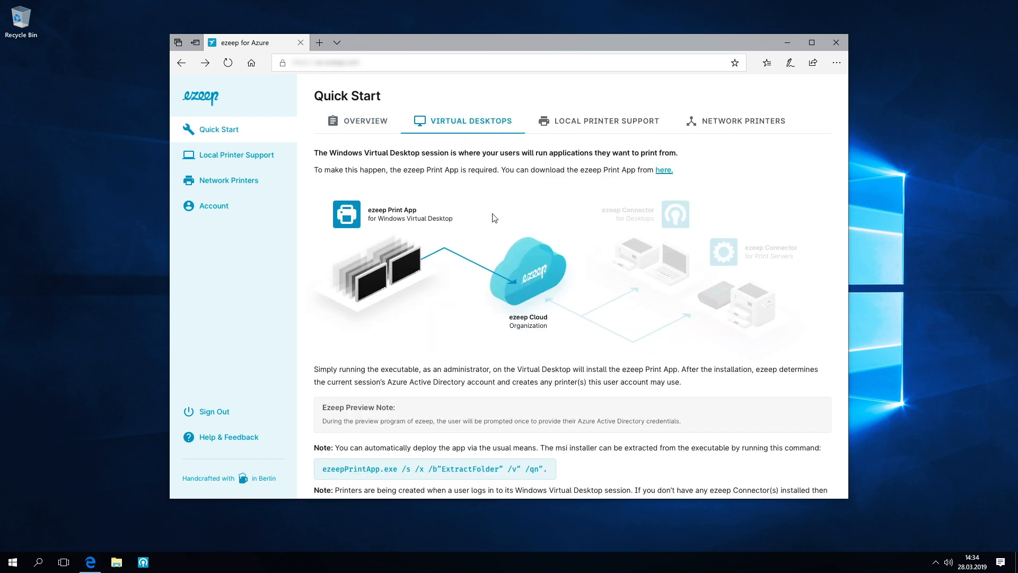
{"action": "mouse_move", "coordinate": [664, 169]}
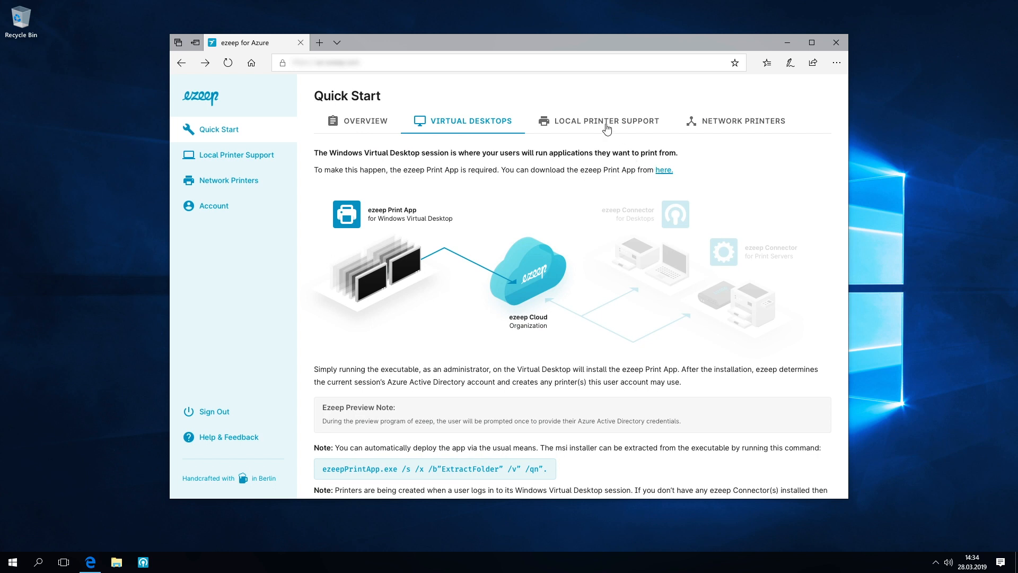
Step: Show the Local Printer Support guidance for downloading the ezeep Connector
{"action": "left_click", "coordinate": [608, 121]}
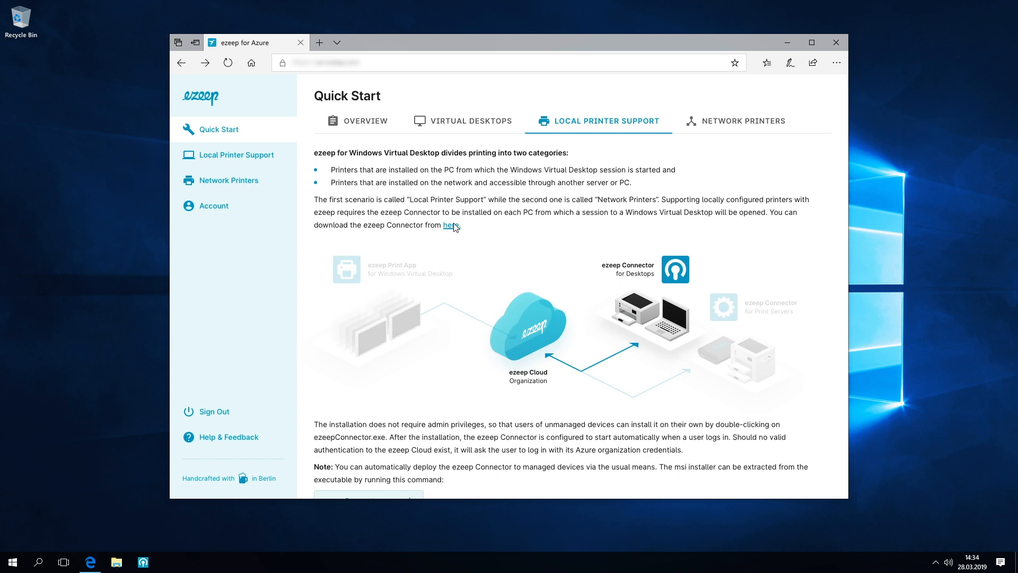
{"action": "mouse_move", "coordinate": [255, 155]}
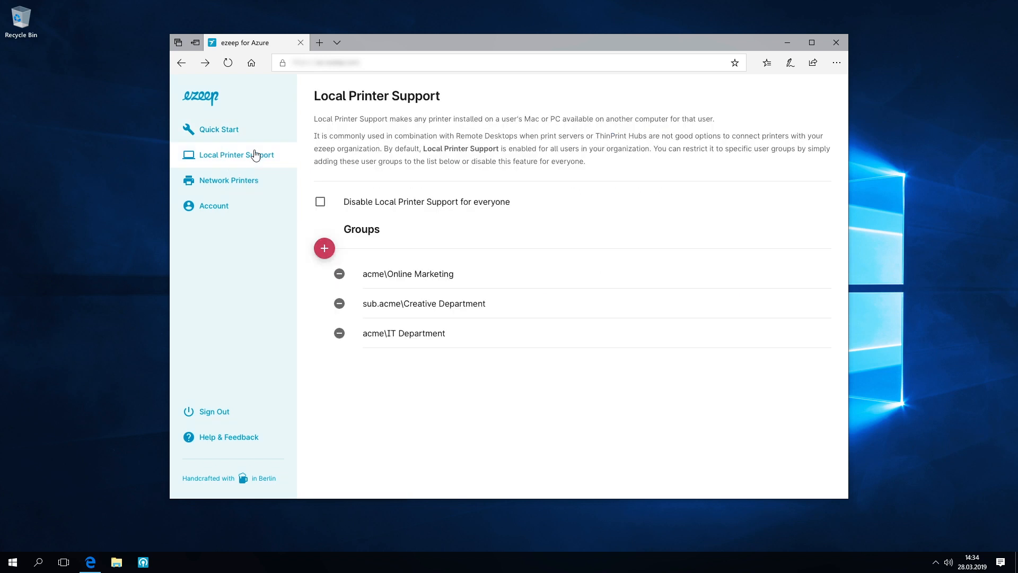
{"action": "mouse_move", "coordinate": [355, 205]}
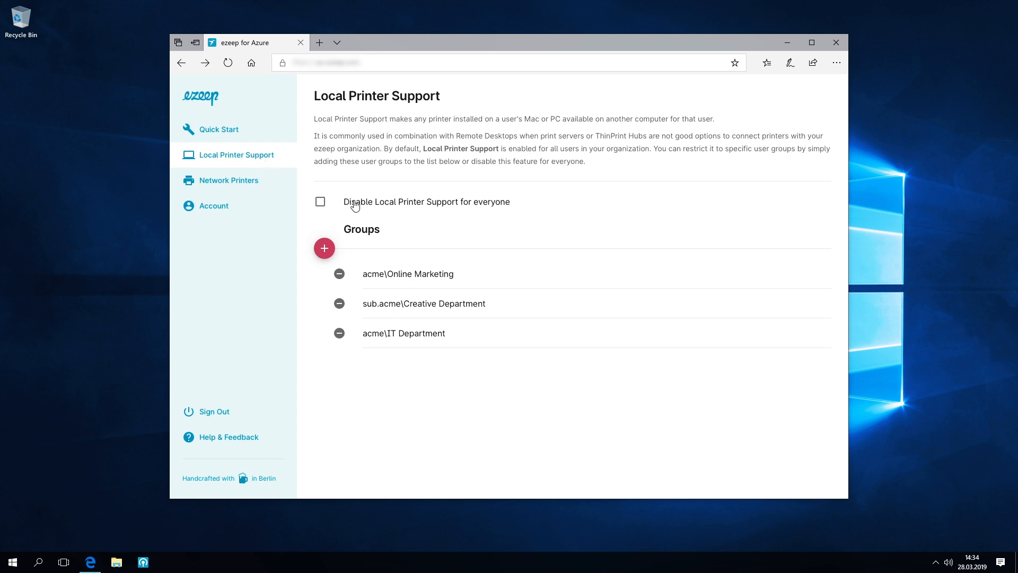
Step: Toggle 'Disable Local Printer Support for everyone' on and back off, leaving it enabled
{"action": "left_click", "coordinate": [320, 202]}
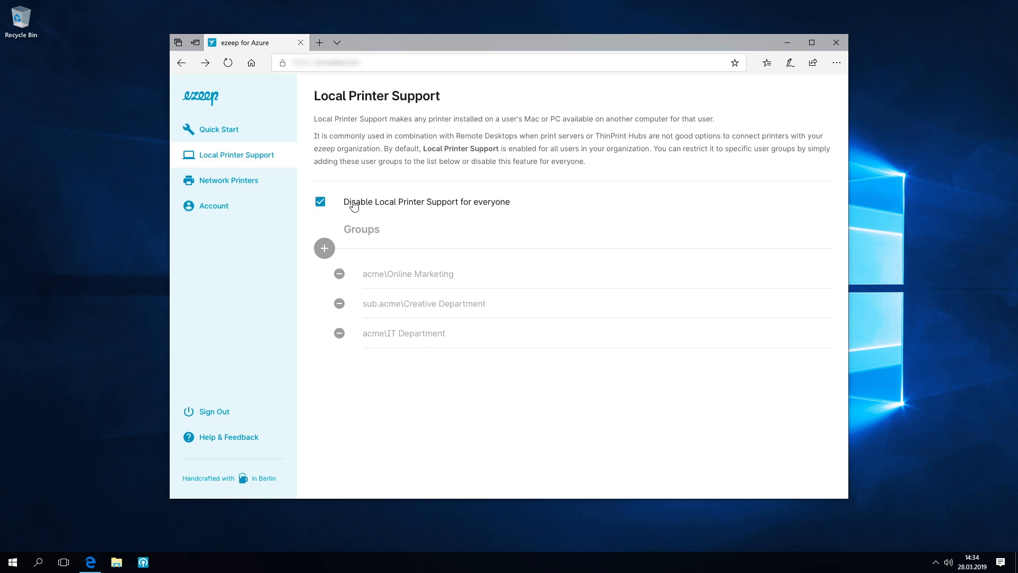
{"action": "left_click", "coordinate": [320, 201]}
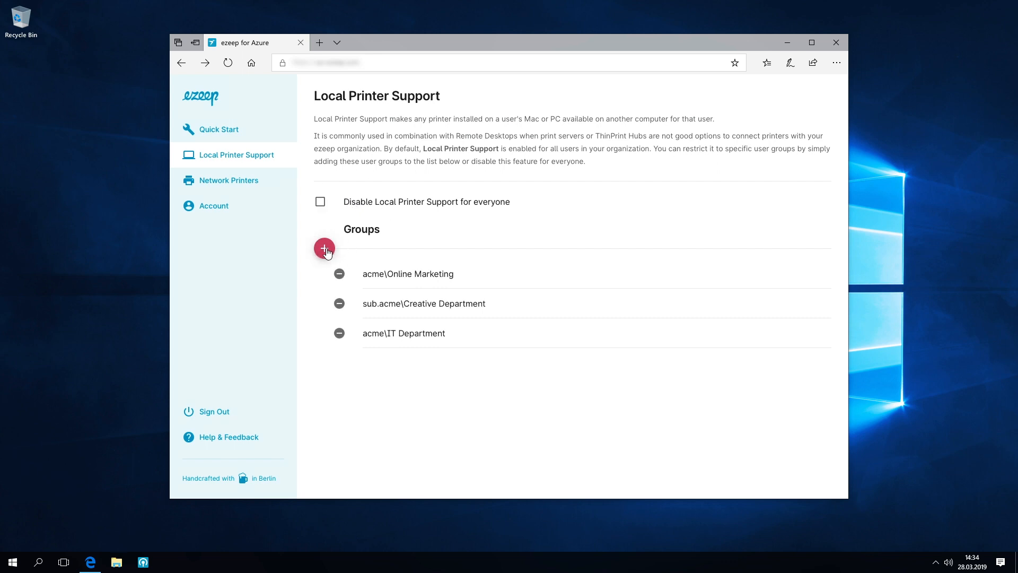
{"action": "mouse_move", "coordinate": [402, 234]}
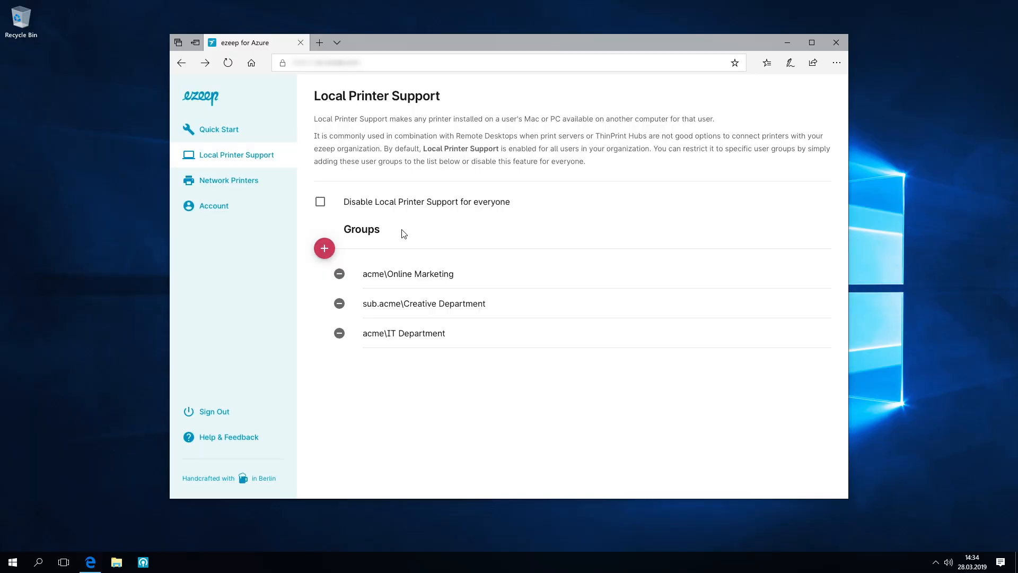
{"action": "mouse_move", "coordinate": [241, 124]}
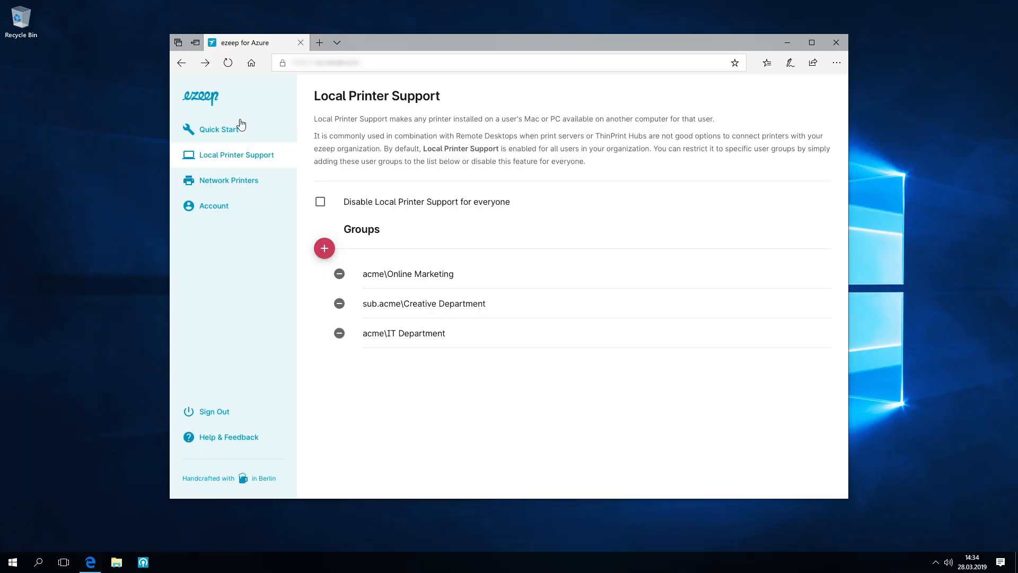
{"action": "left_click", "coordinate": [218, 128]}
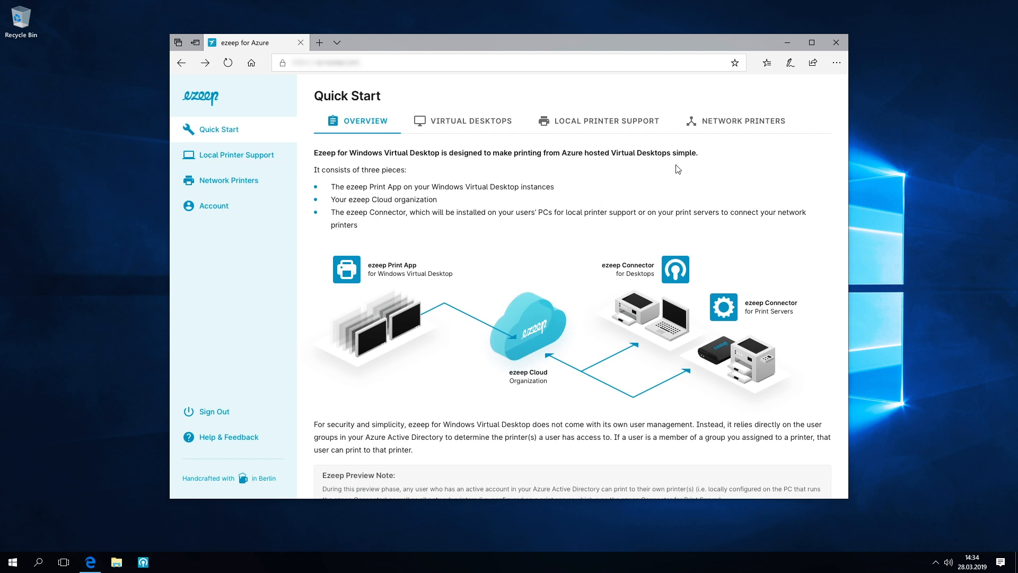
{"action": "left_click", "coordinate": [744, 121]}
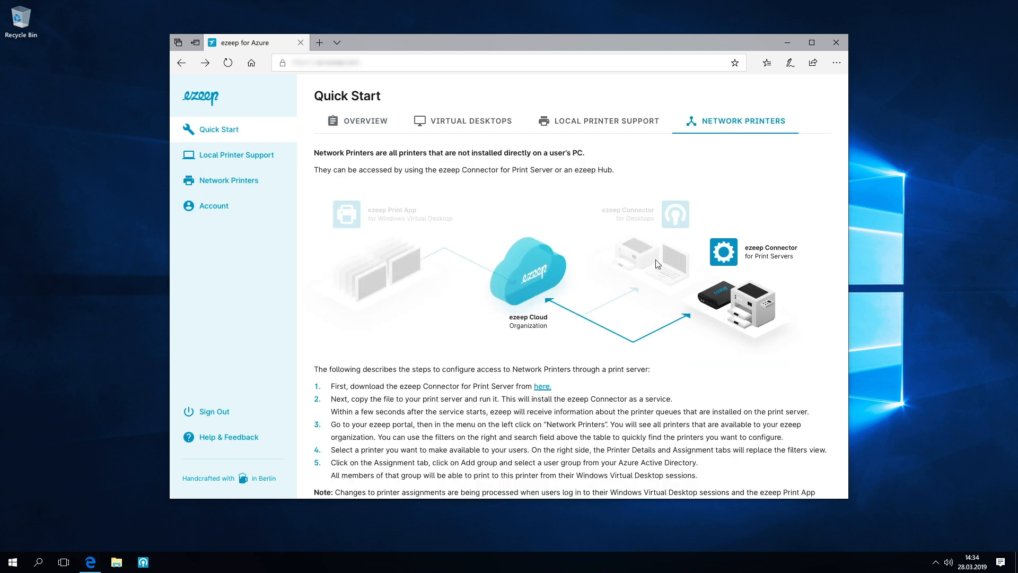
{"action": "mouse_move", "coordinate": [656, 275]}
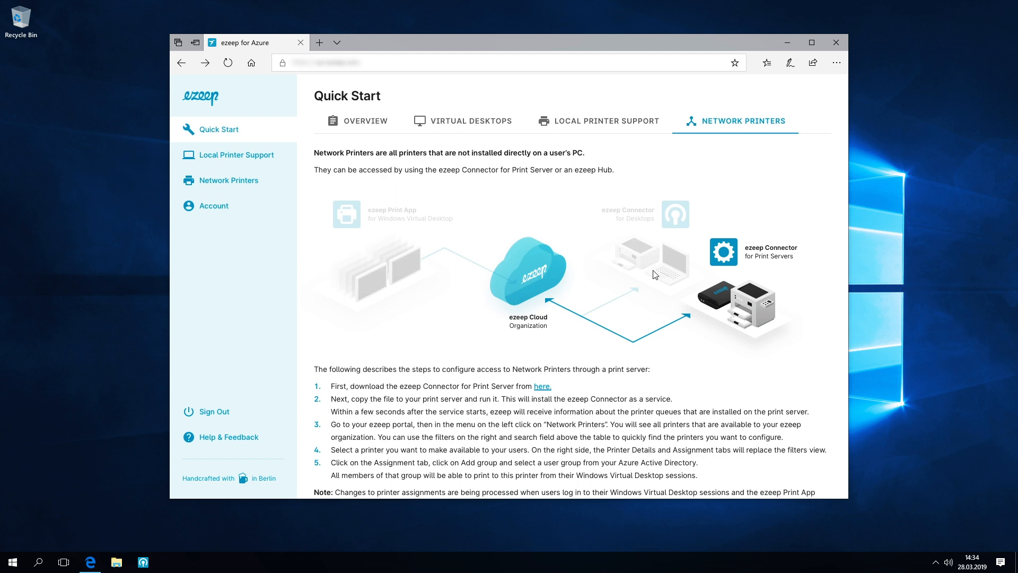
{"action": "mouse_move", "coordinate": [811, 292]}
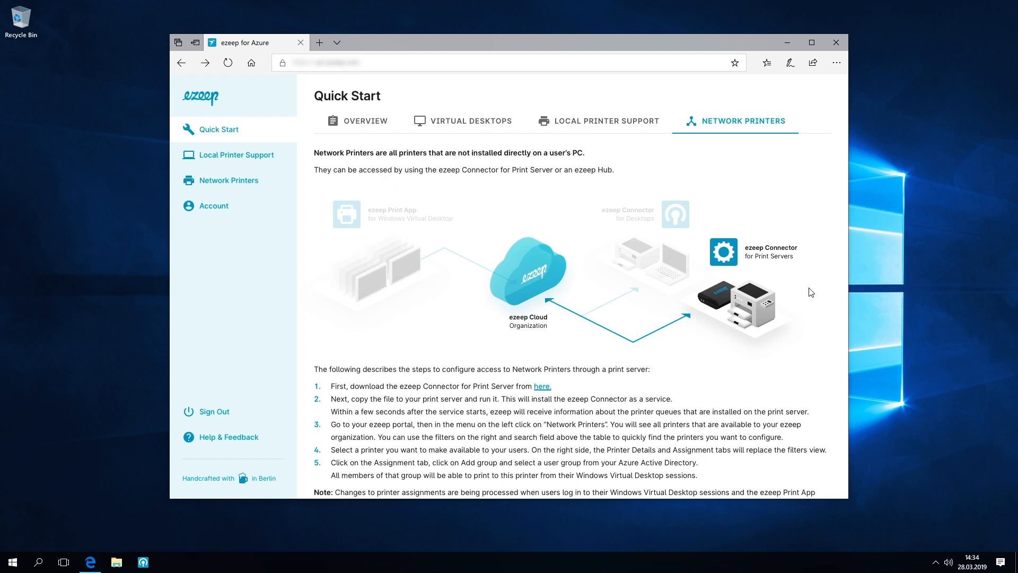
{"action": "mouse_move", "coordinate": [746, 321]}
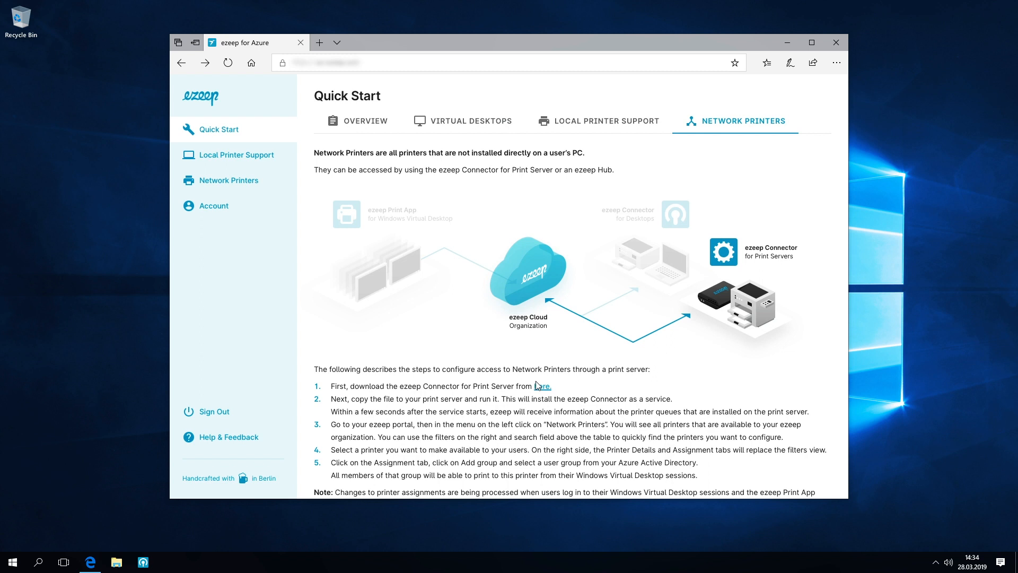
{"action": "mouse_move", "coordinate": [259, 183]}
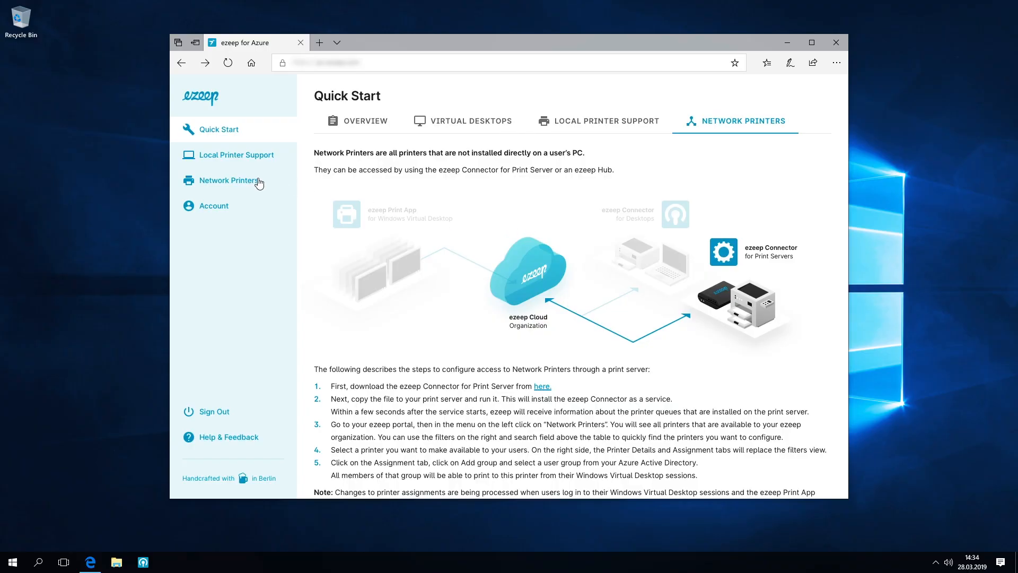
Step: Show the Network Printers list with its six printers, models and connectors
{"action": "left_click", "coordinate": [229, 180]}
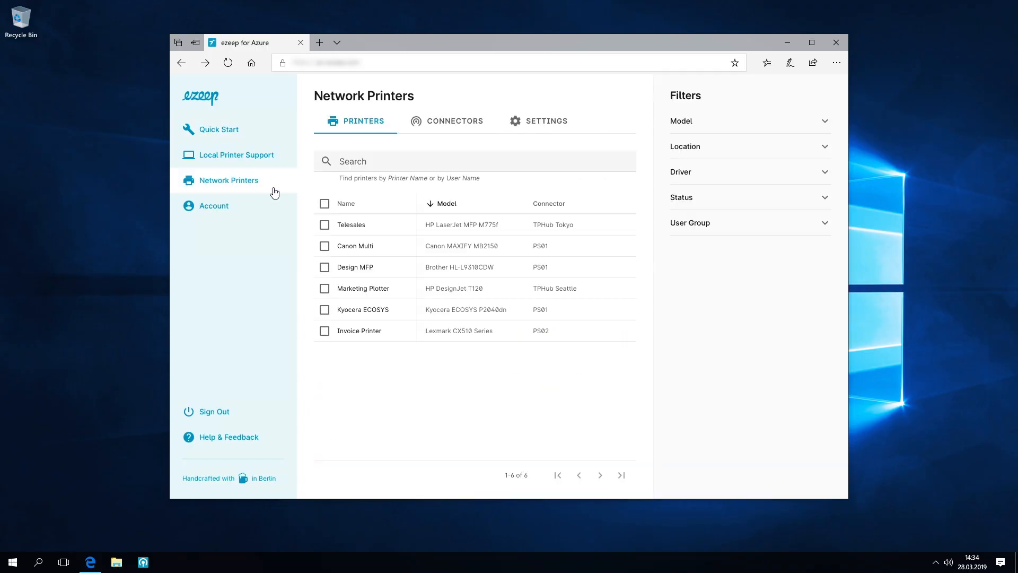
{"action": "mouse_move", "coordinate": [508, 360]}
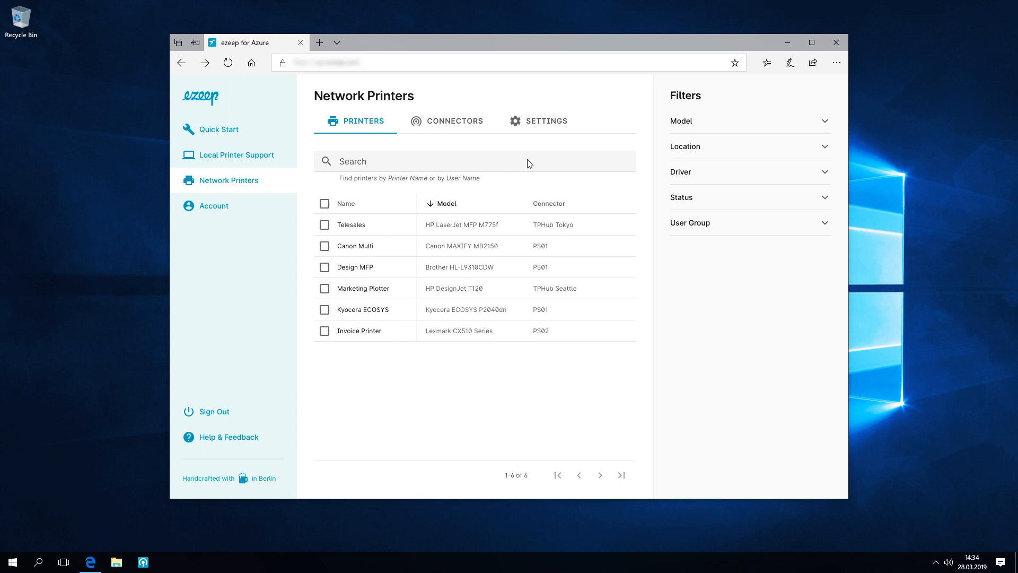
{"action": "mouse_move", "coordinate": [526, 351]}
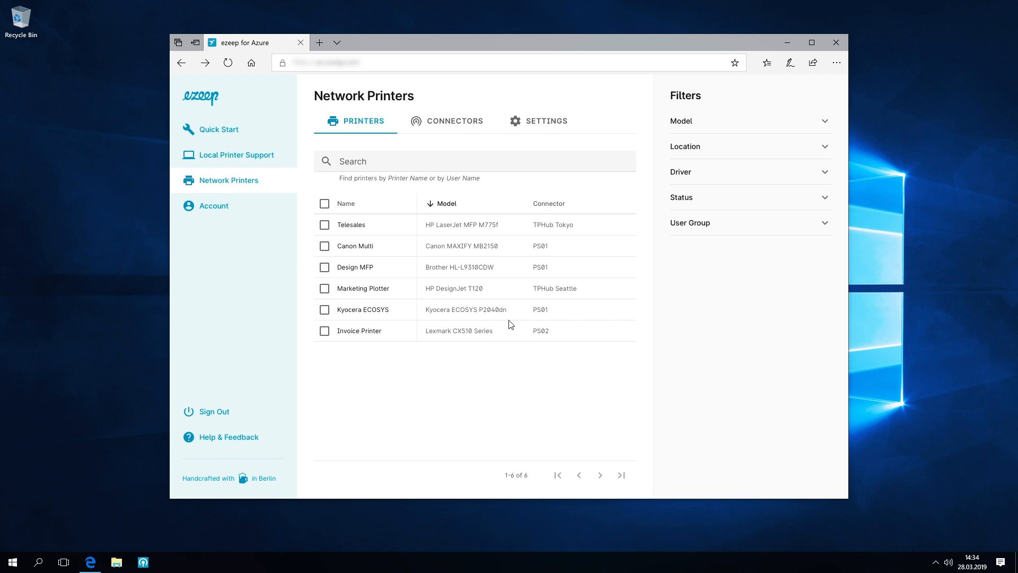
Step: Select Design MFP to show its Seattle location, Brother model and PS01 connector
{"action": "left_click", "coordinate": [325, 267]}
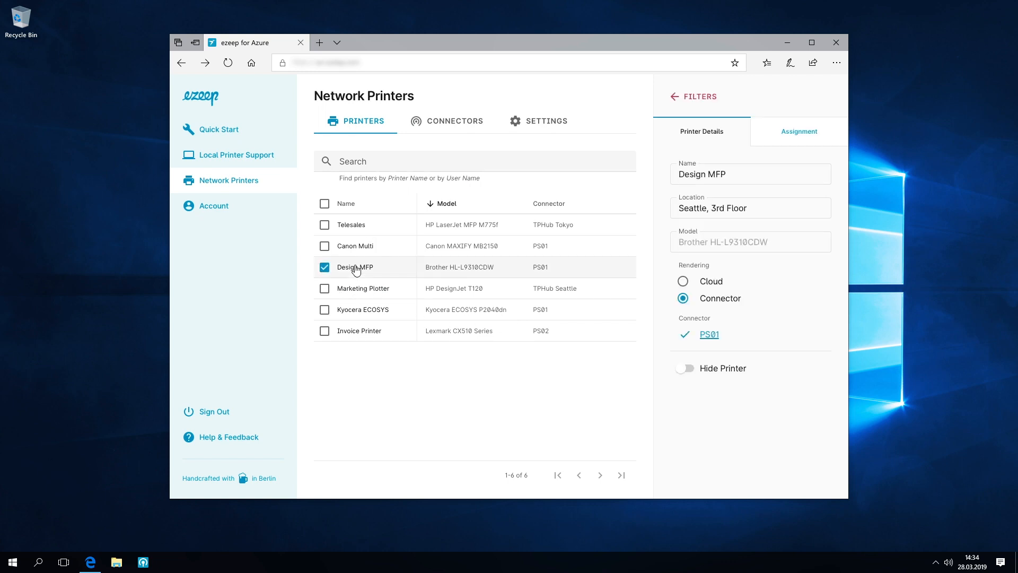
{"action": "mouse_move", "coordinate": [600, 346]}
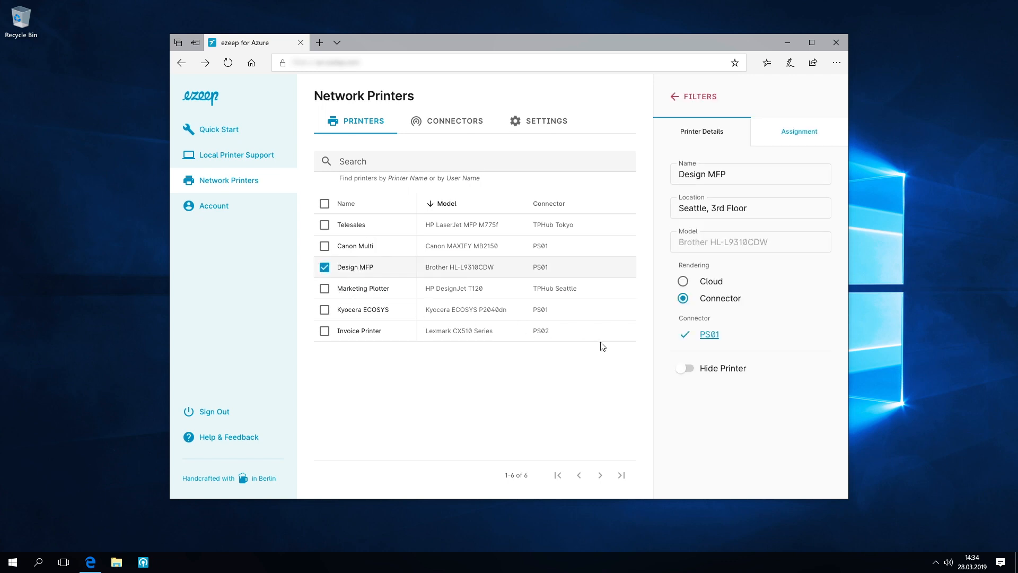
{"action": "mouse_move", "coordinate": [829, 232]}
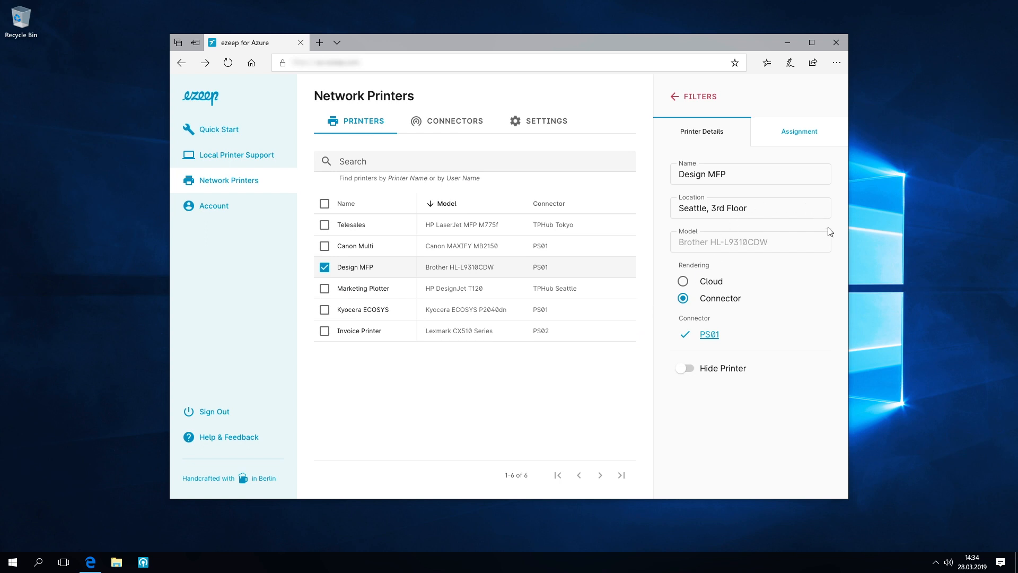
{"action": "mouse_move", "coordinate": [751, 171]}
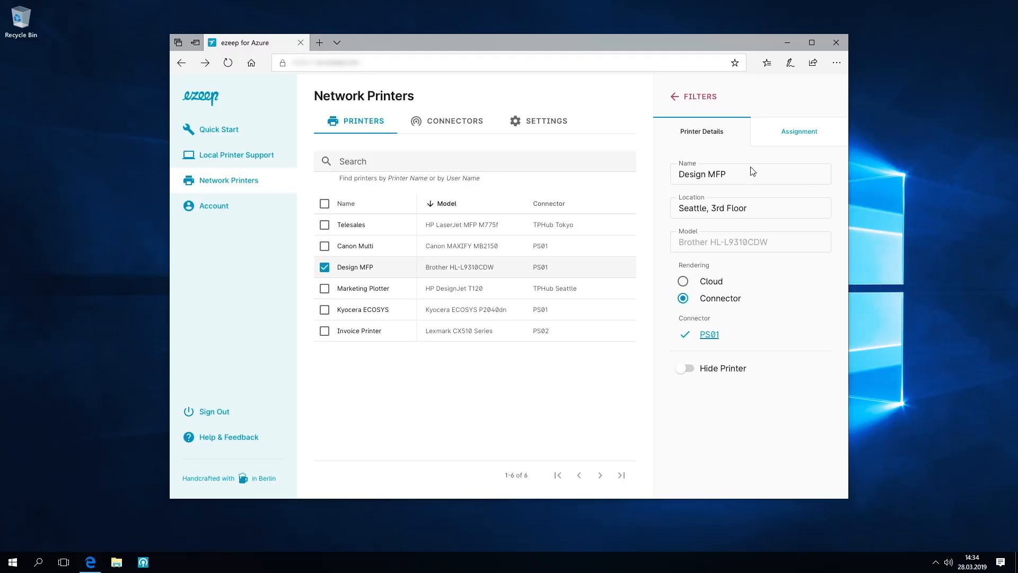
{"action": "mouse_move", "coordinate": [768, 213]}
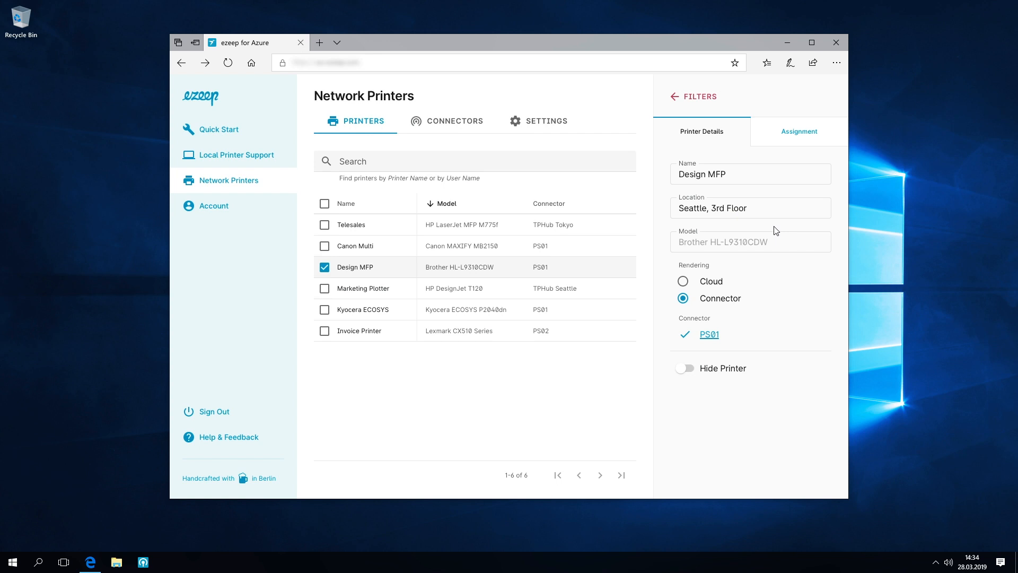
{"action": "mouse_move", "coordinate": [706, 255]}
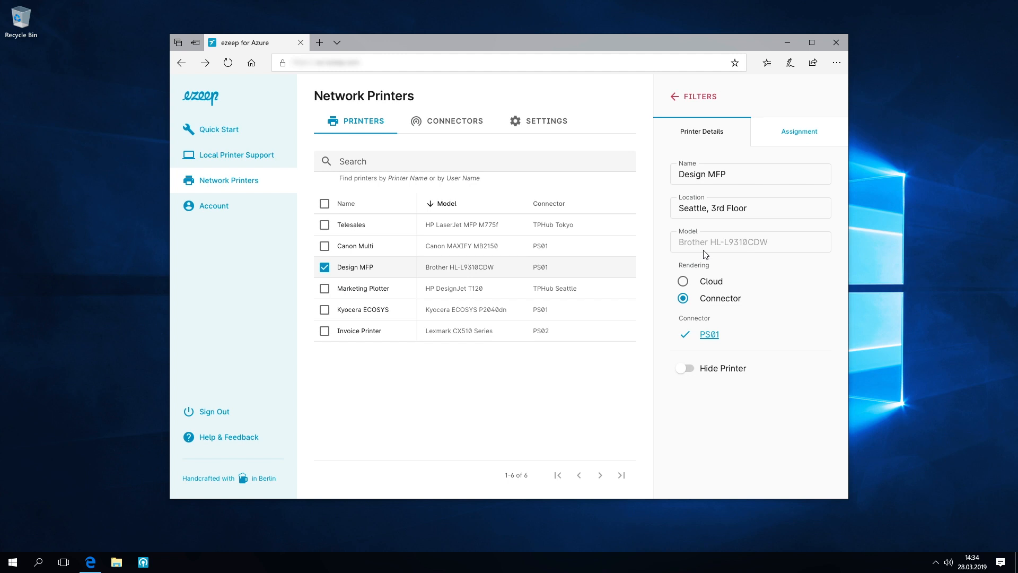
{"action": "mouse_move", "coordinate": [753, 259]}
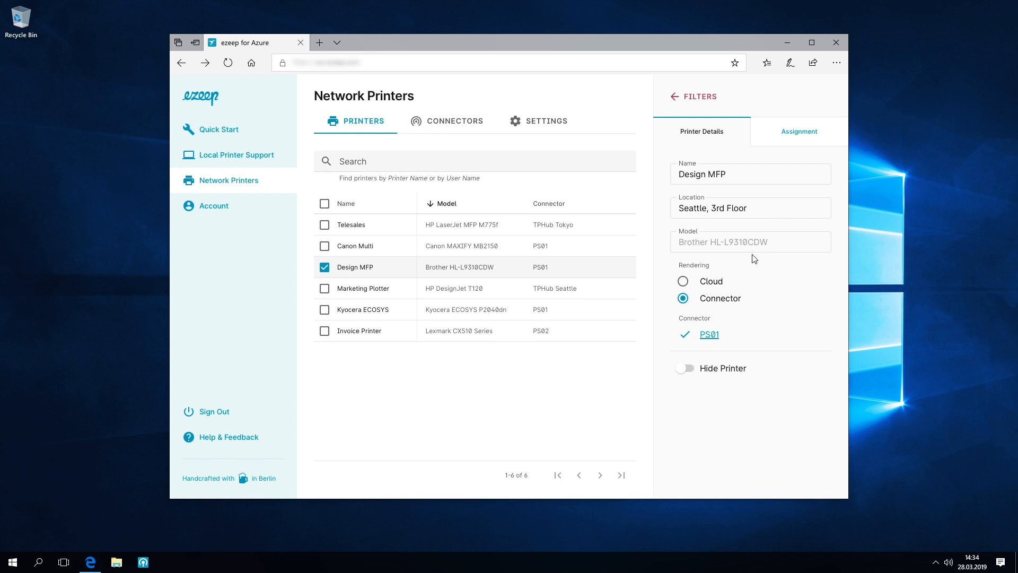
{"action": "mouse_move", "coordinate": [710, 314]}
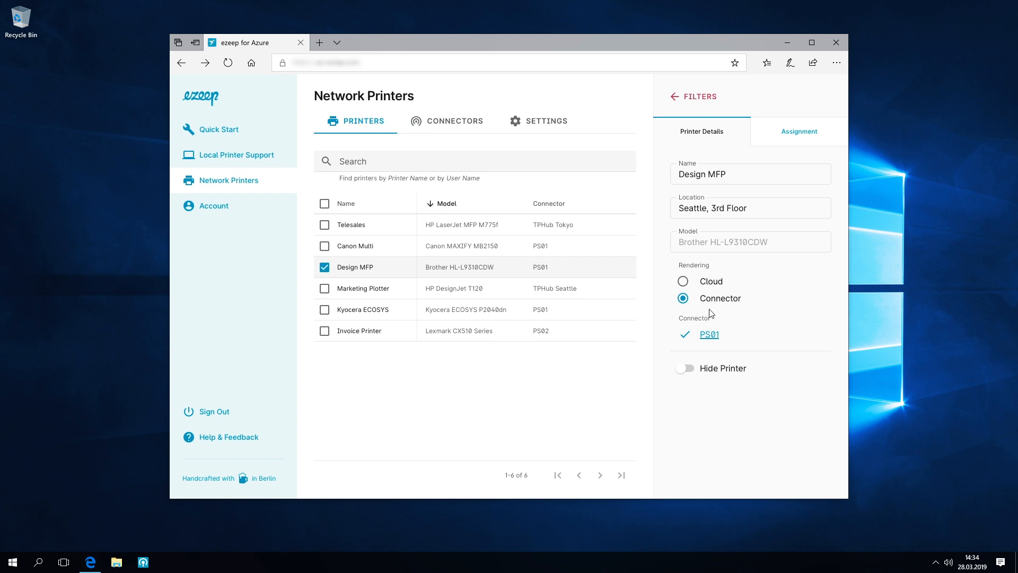
{"action": "mouse_move", "coordinate": [748, 314]}
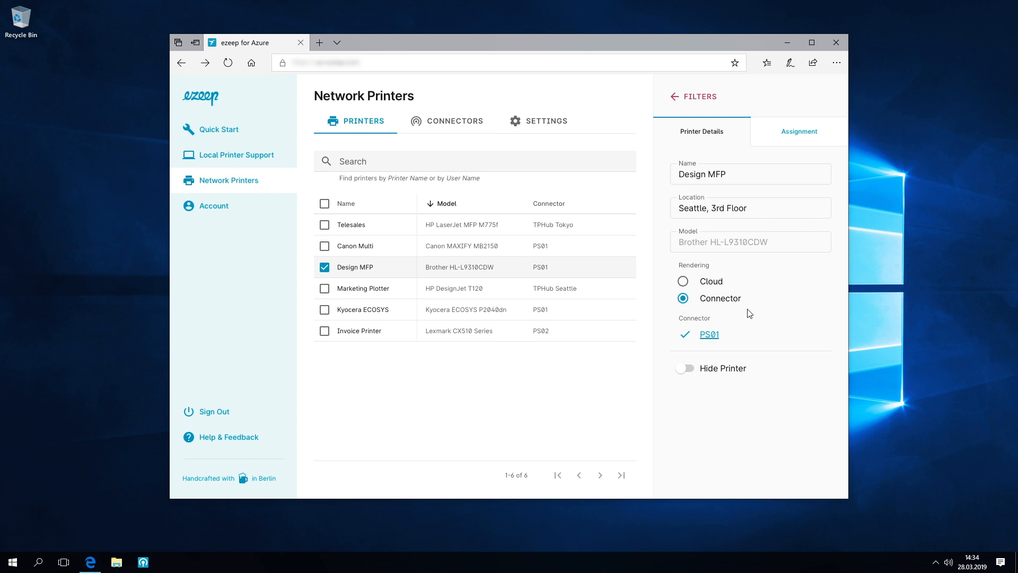
{"action": "mouse_move", "coordinate": [821, 230]}
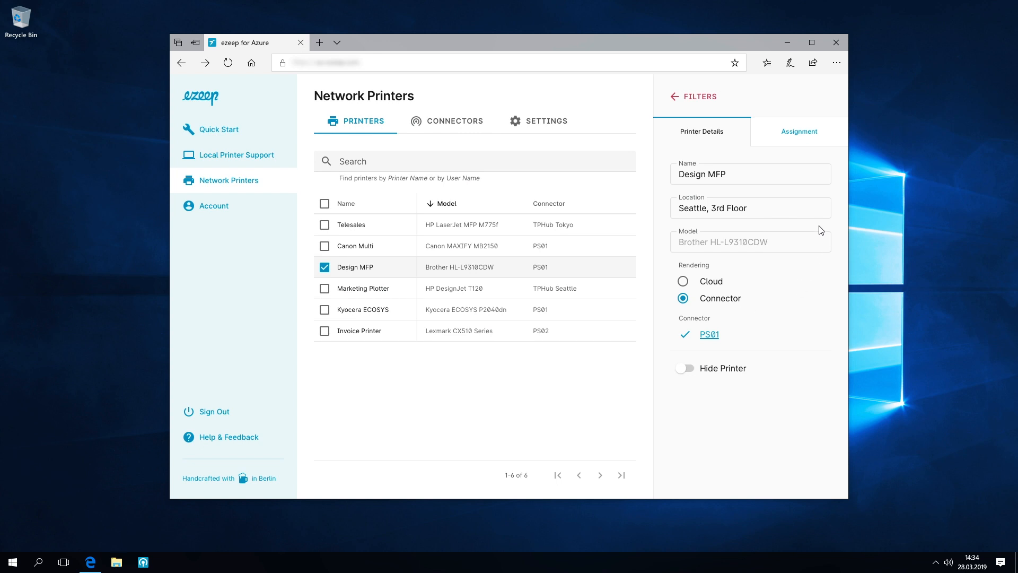
Step: Show Design MFP's Assignment view with its two user groups and two restricted IP ranges
{"action": "left_click", "coordinate": [797, 132]}
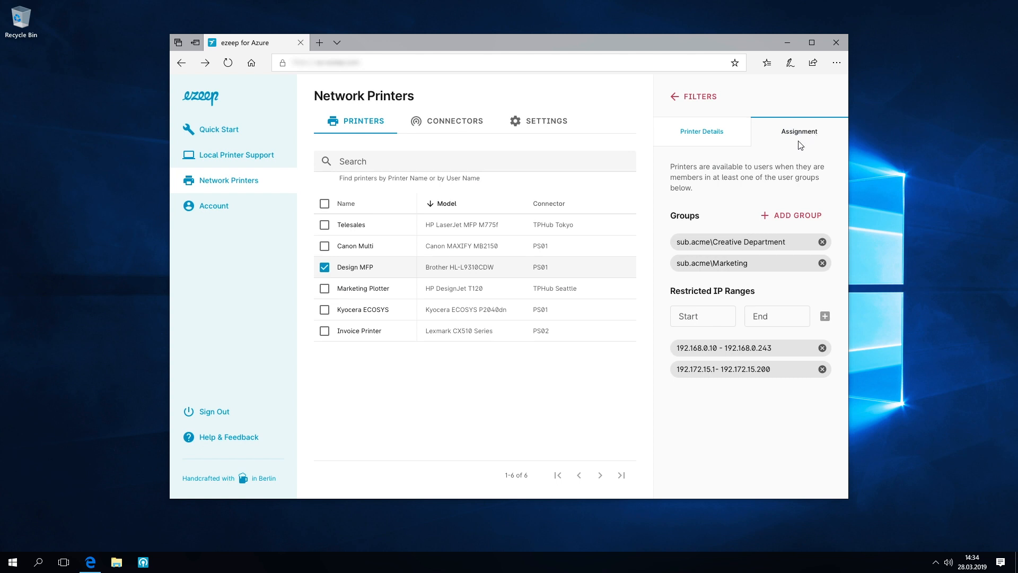
{"action": "mouse_move", "coordinate": [722, 210]}
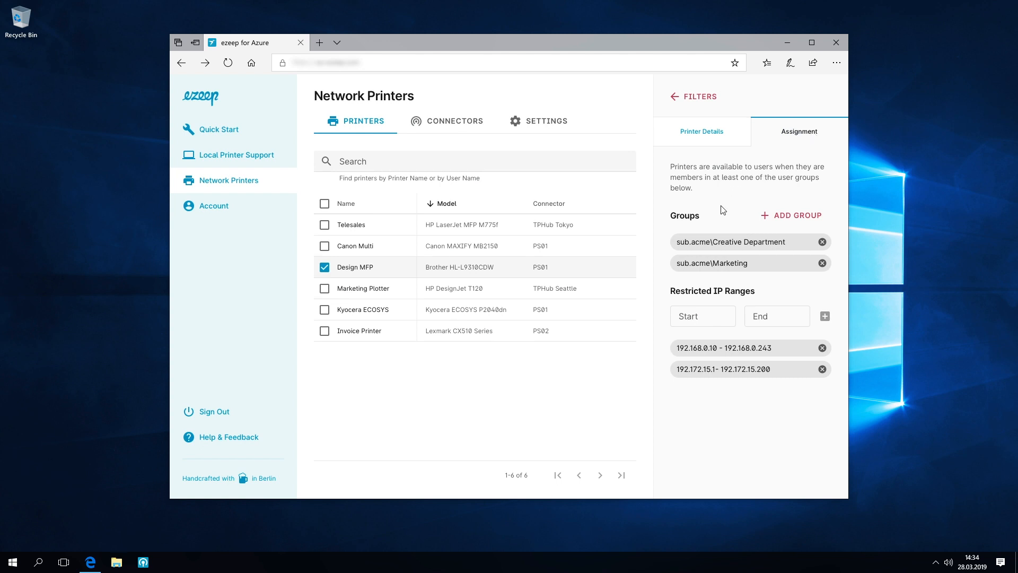
{"action": "mouse_move", "coordinate": [709, 212]}
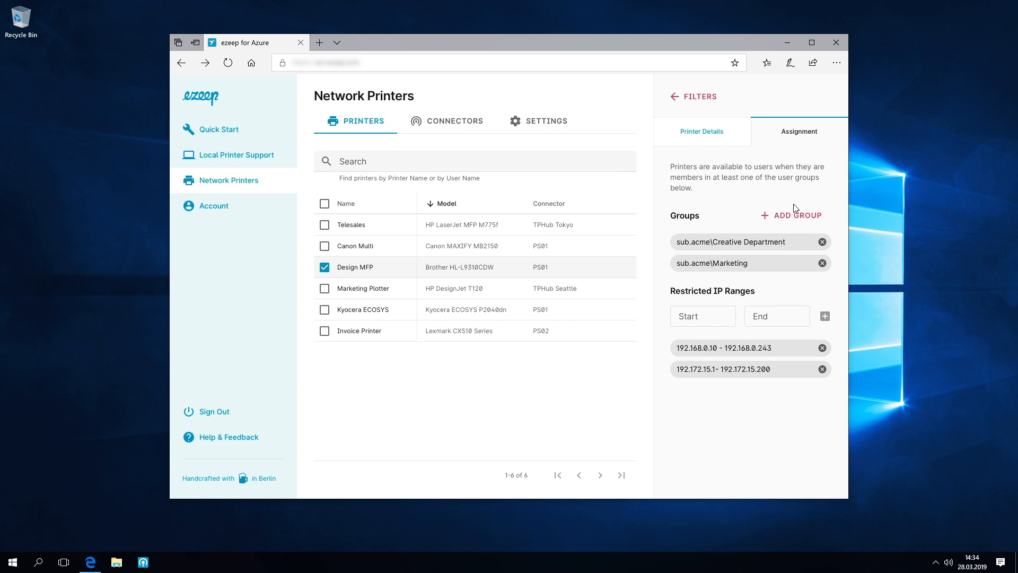
{"action": "mouse_move", "coordinate": [740, 277]}
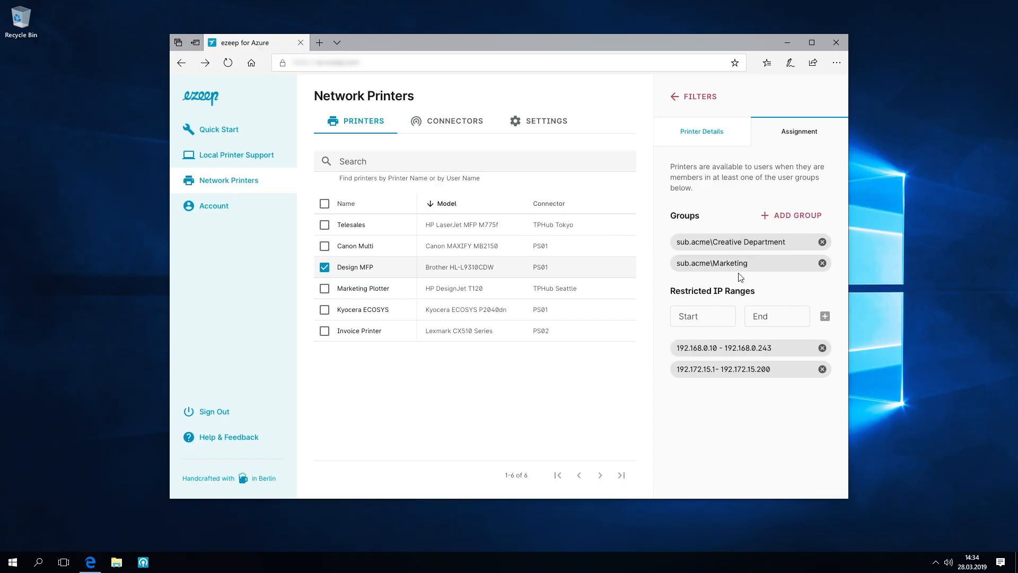
{"action": "mouse_move", "coordinate": [763, 301]}
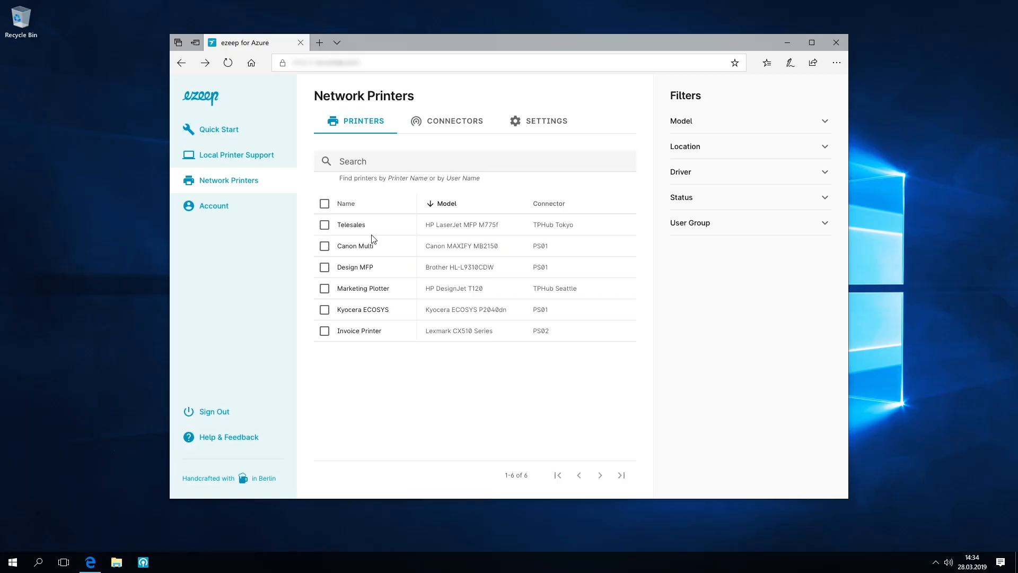
Step: Select Telesales to show its Tokyo location, cloud rendering and TPHub Tokyo connector
{"action": "left_click", "coordinate": [351, 224]}
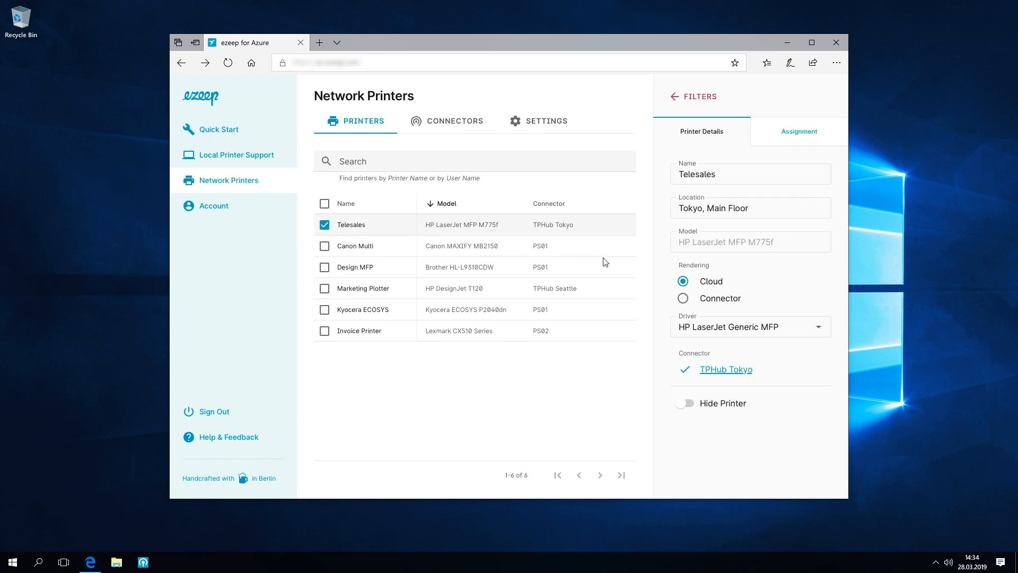
{"action": "mouse_move", "coordinate": [658, 303]}
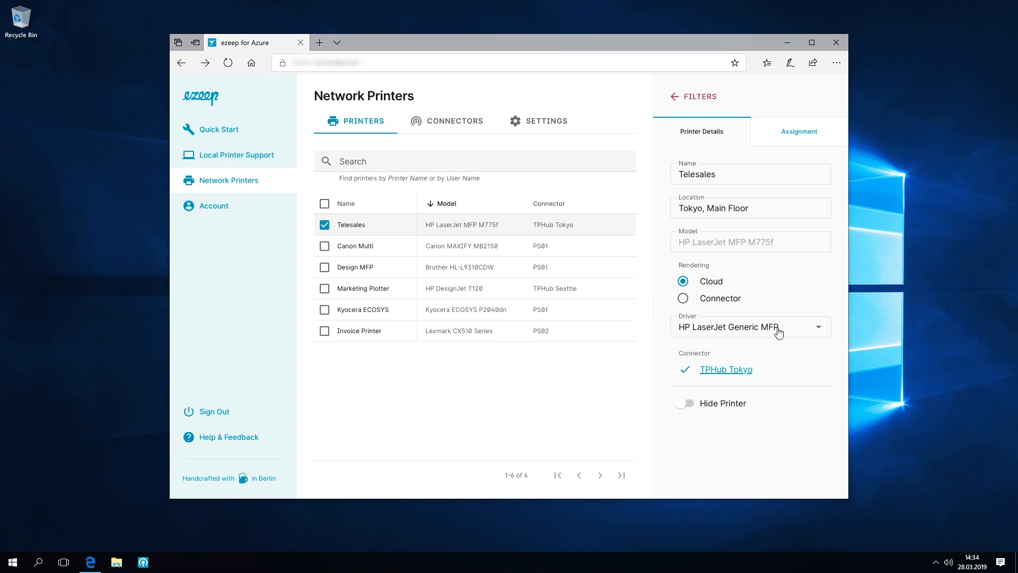
Step: Set the Telesales printer's driver to HP LaserJet 700 Color MFP M775f from the catalogue
{"action": "left_click", "coordinate": [751, 326]}
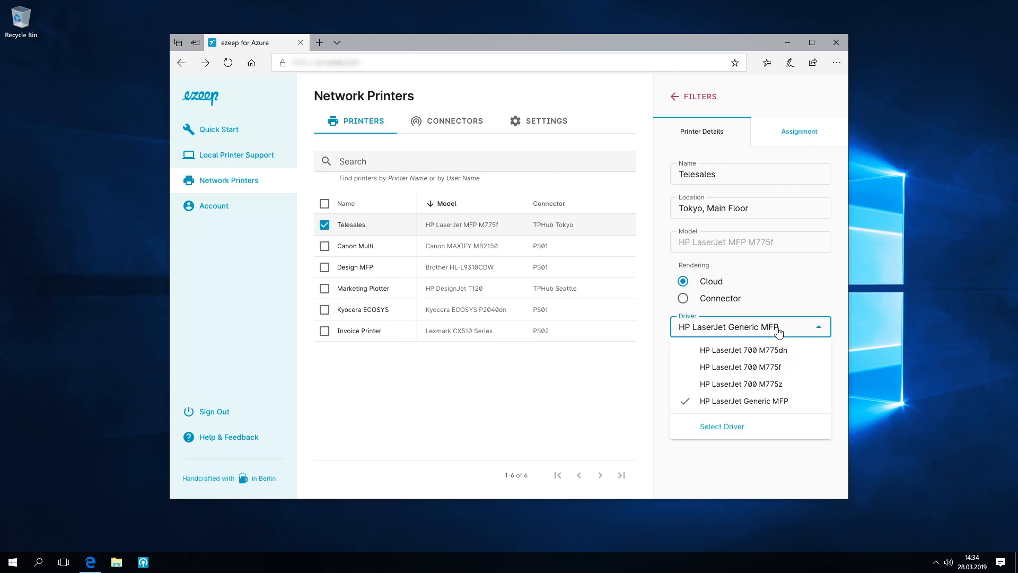
{"action": "left_click", "coordinate": [721, 426]}
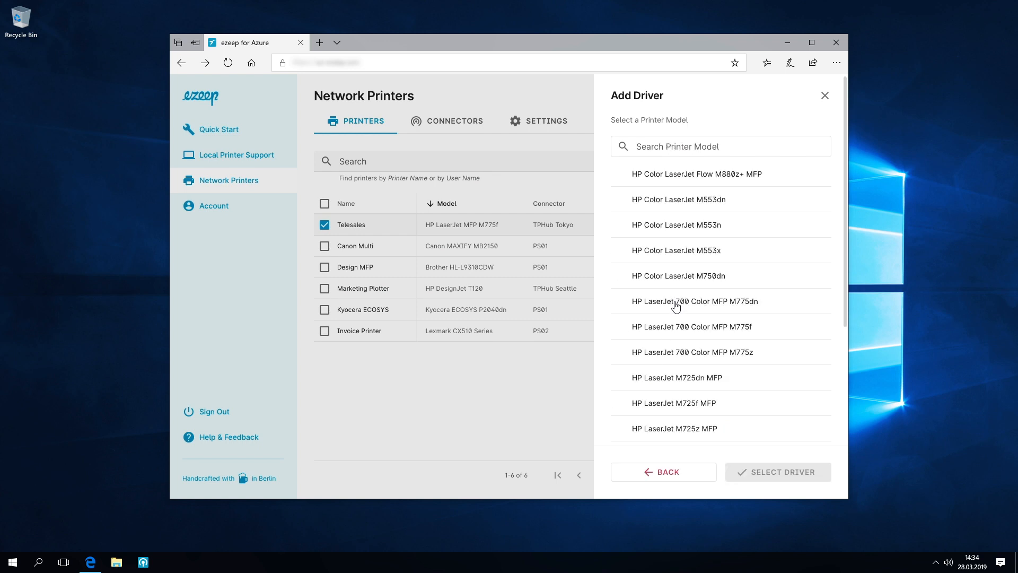
{"action": "left_click", "coordinate": [692, 326]}
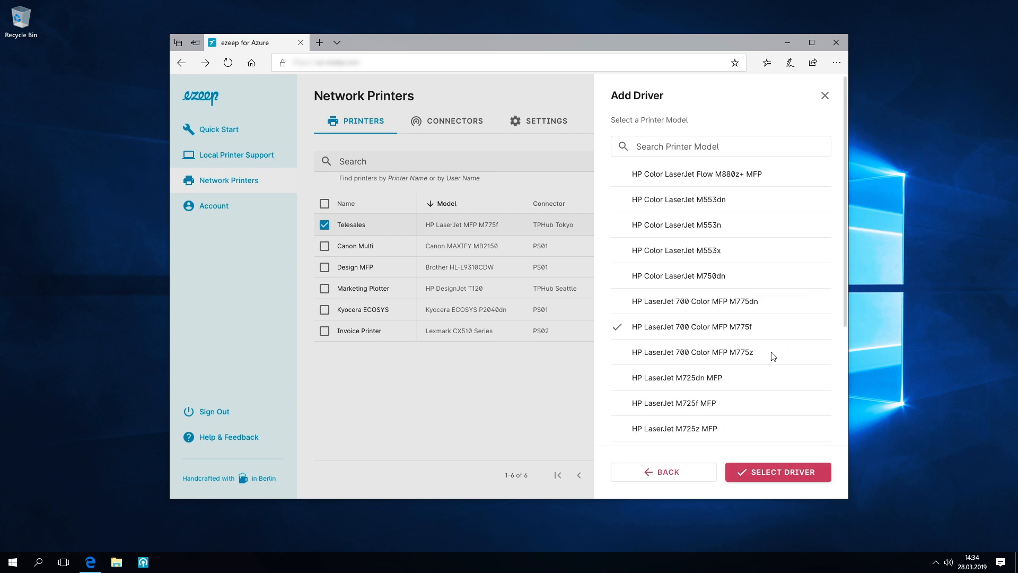
{"action": "mouse_move", "coordinate": [772, 471]}
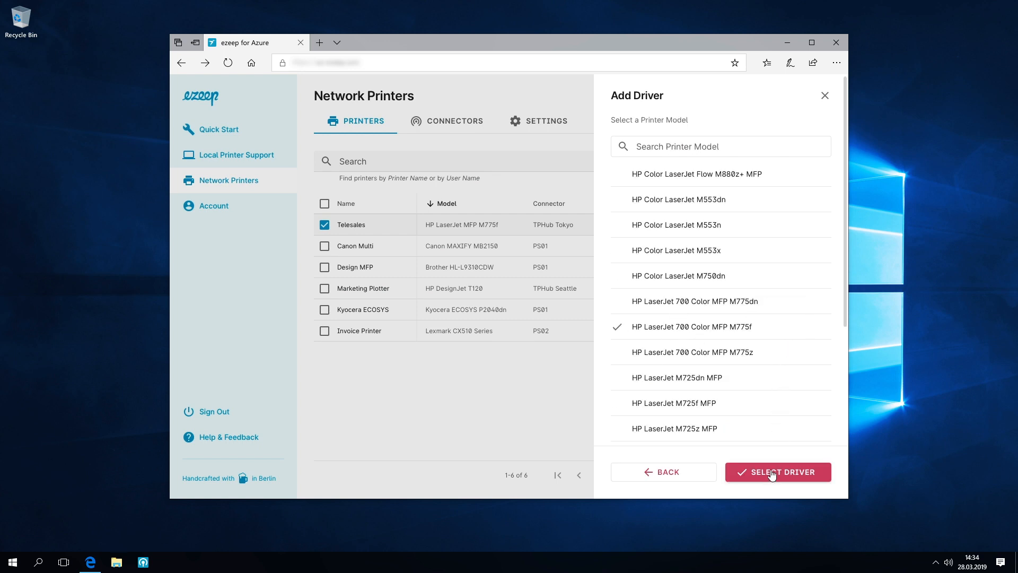
{"action": "left_click", "coordinate": [778, 471]}
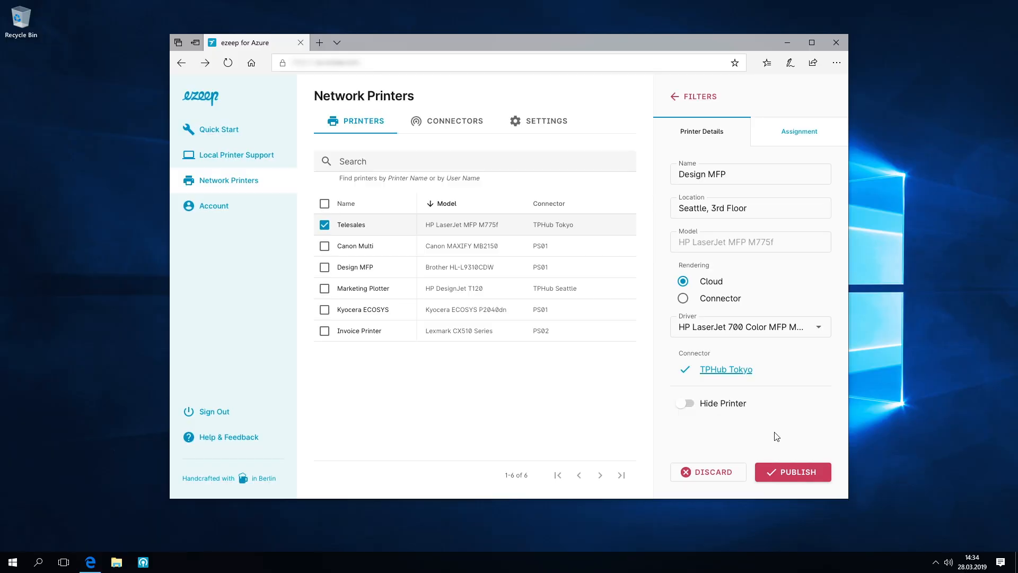